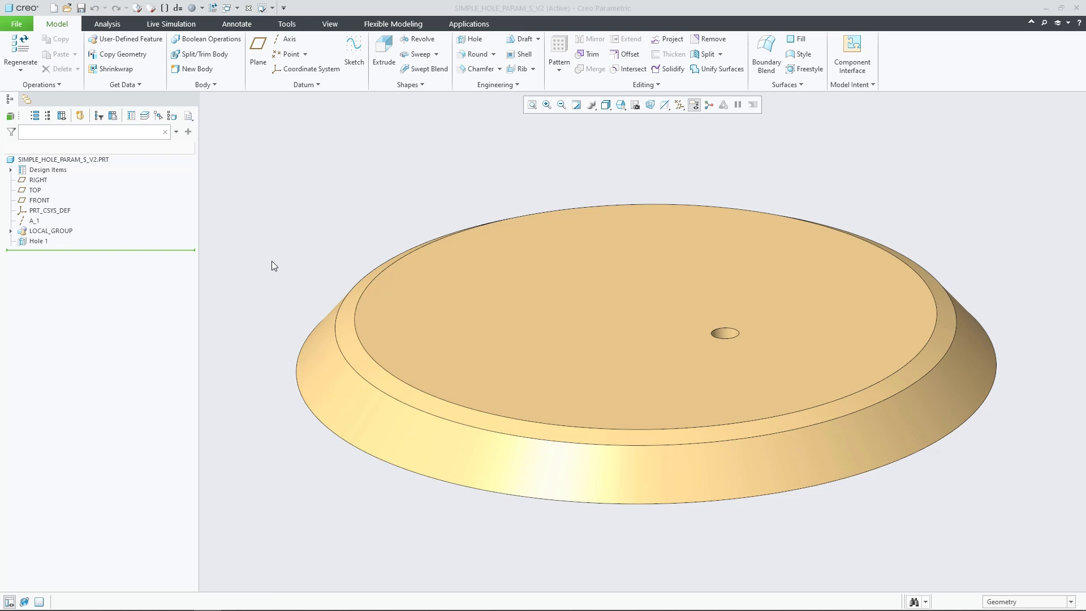
mouse_move(259, 265)
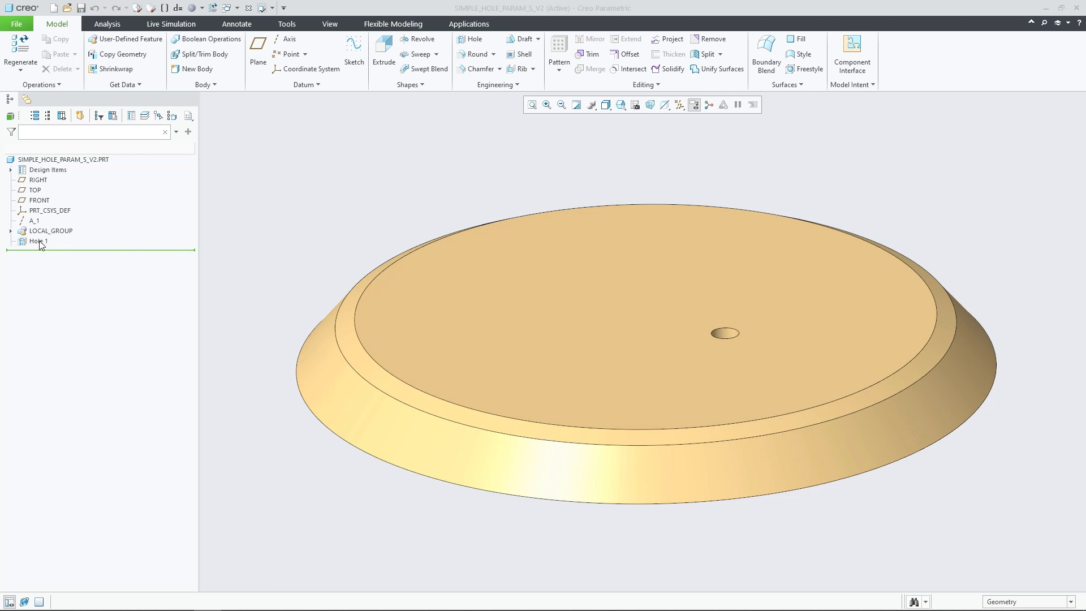
Select Hole 1 in the Model Tree for redefinition
left_click(40, 241)
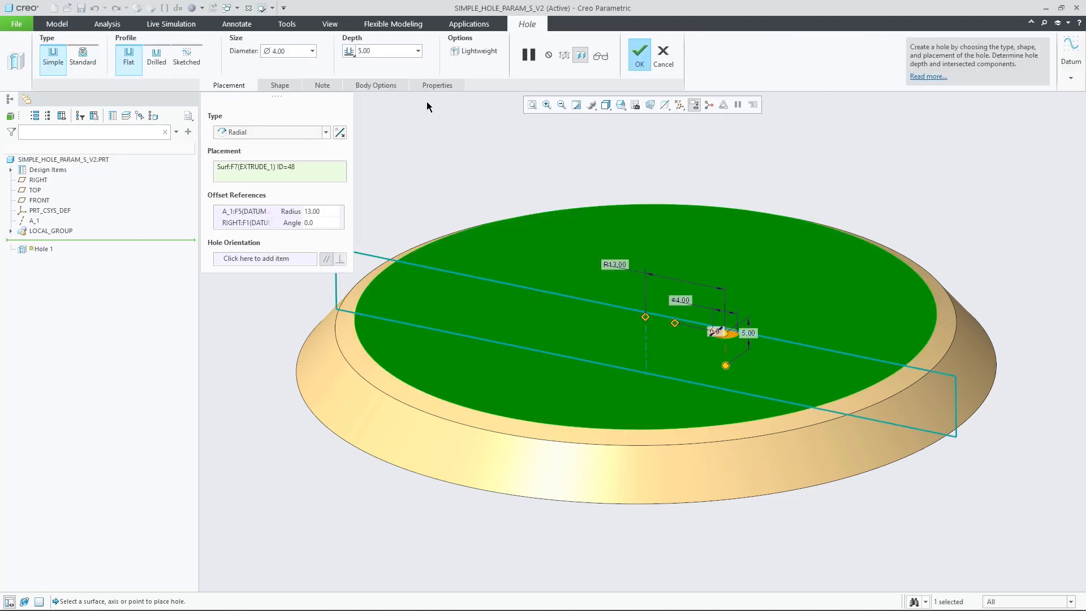
Enable Add parameters so Hole 1 lists DEMO_TYPE MCAD, DEMO_MFG DRILL and DEMO_MAKE YES
left_click(436, 85)
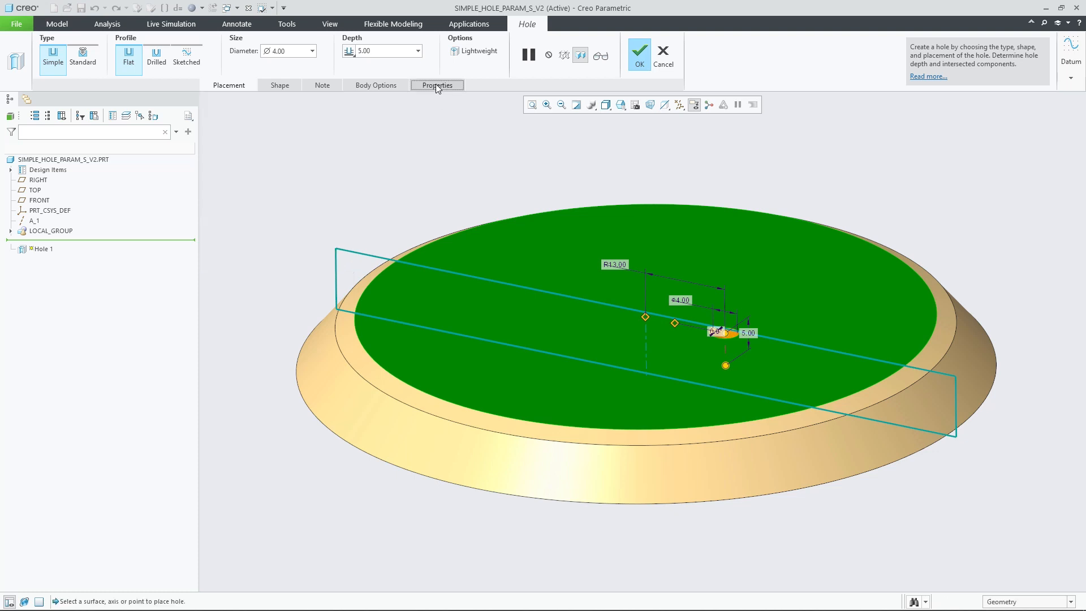
left_click(437, 85)
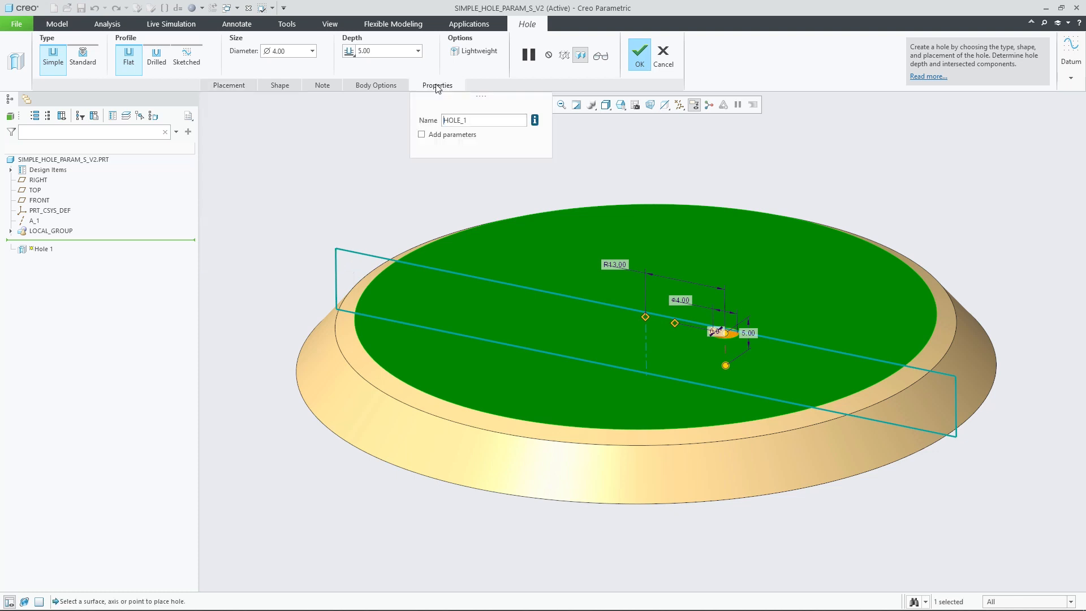
left_click(421, 135)
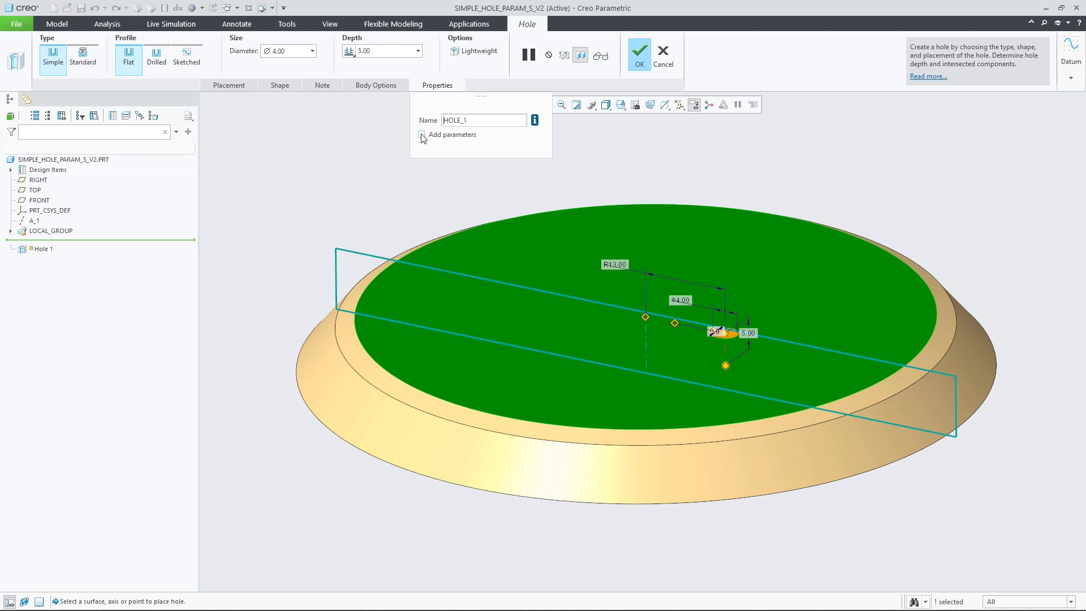
left_click(420, 134)
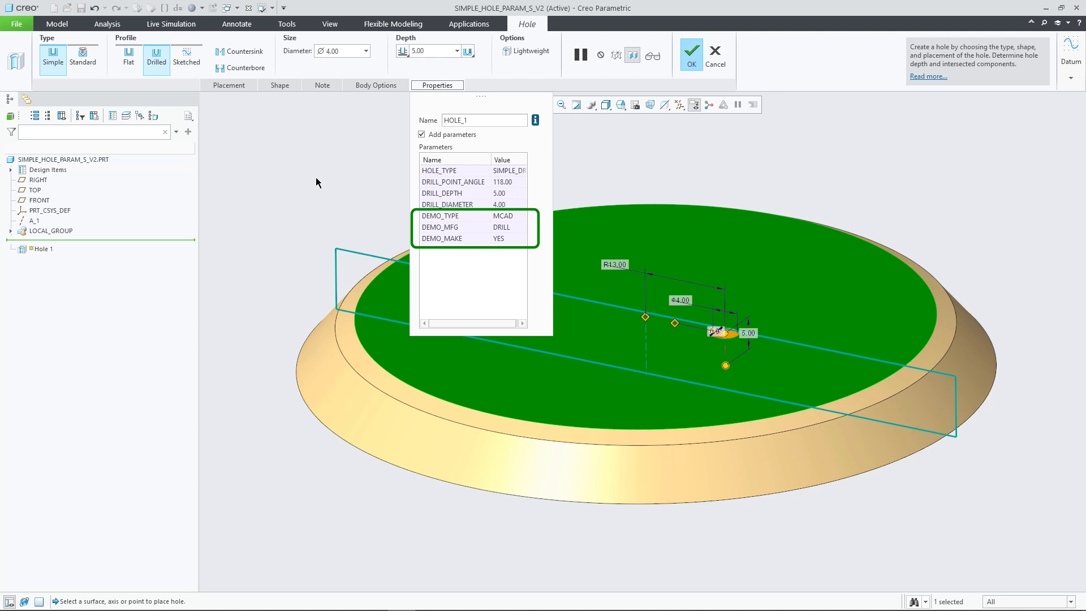
mouse_move(338, 186)
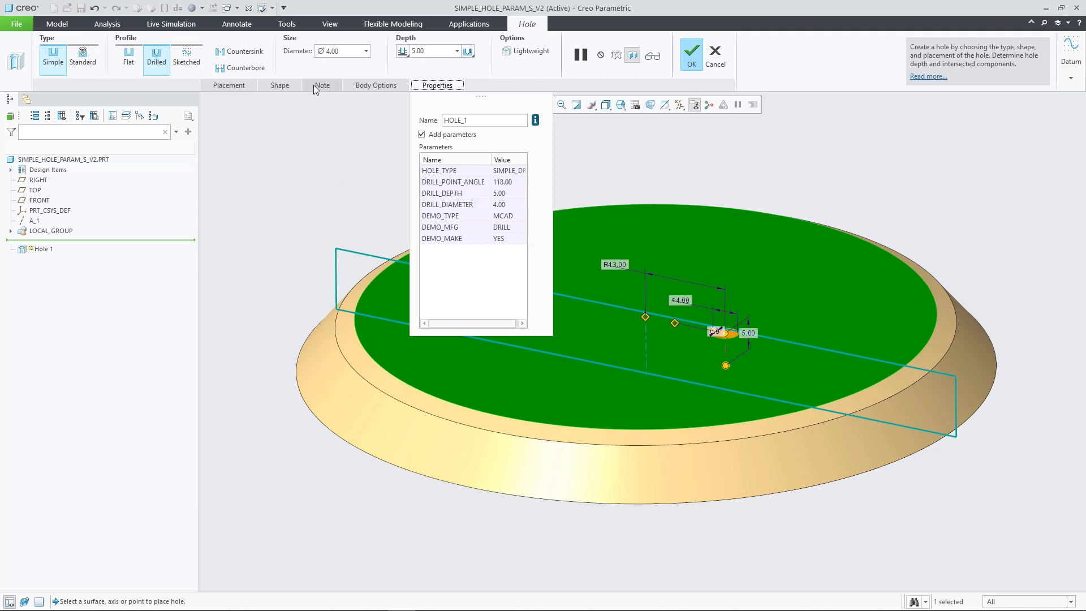
Add the standard hole note DRILL (4.000) depth 5.000 and complete Hole 1
left_click(321, 85)
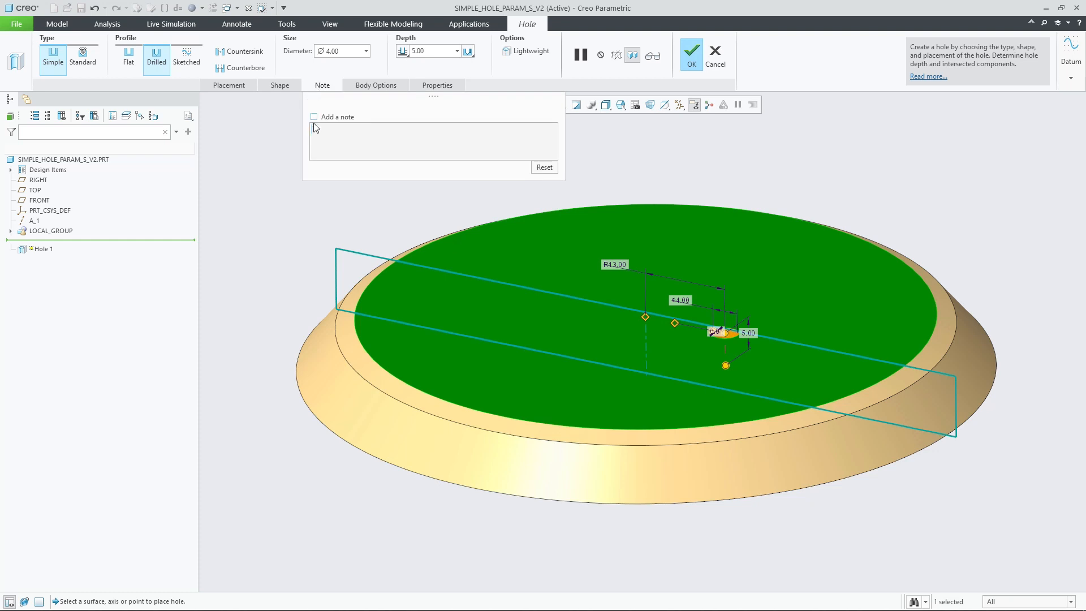
left_click(313, 116)
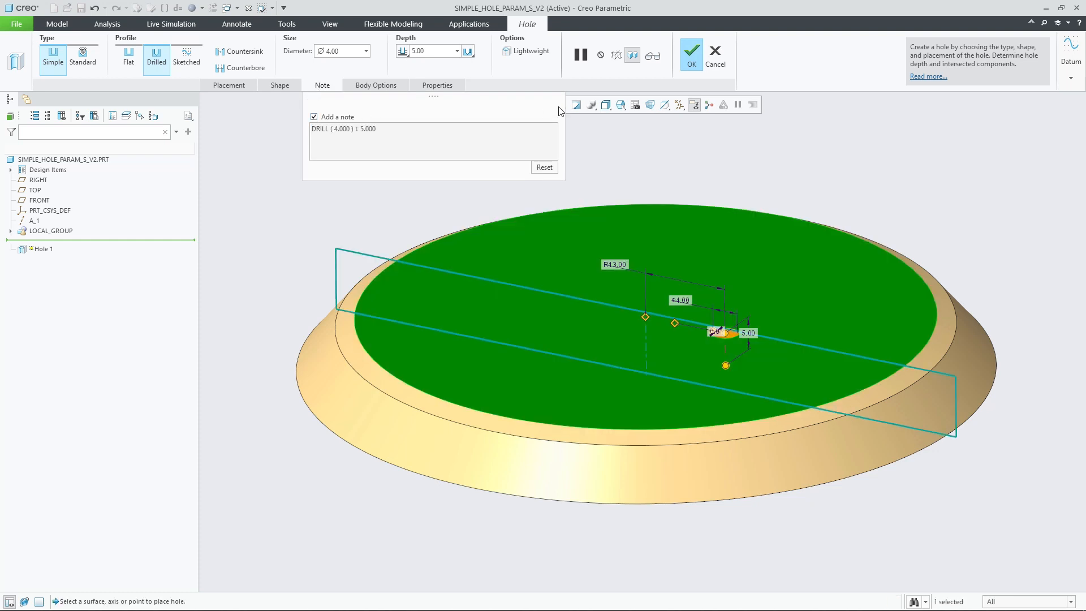
left_click(690, 53)
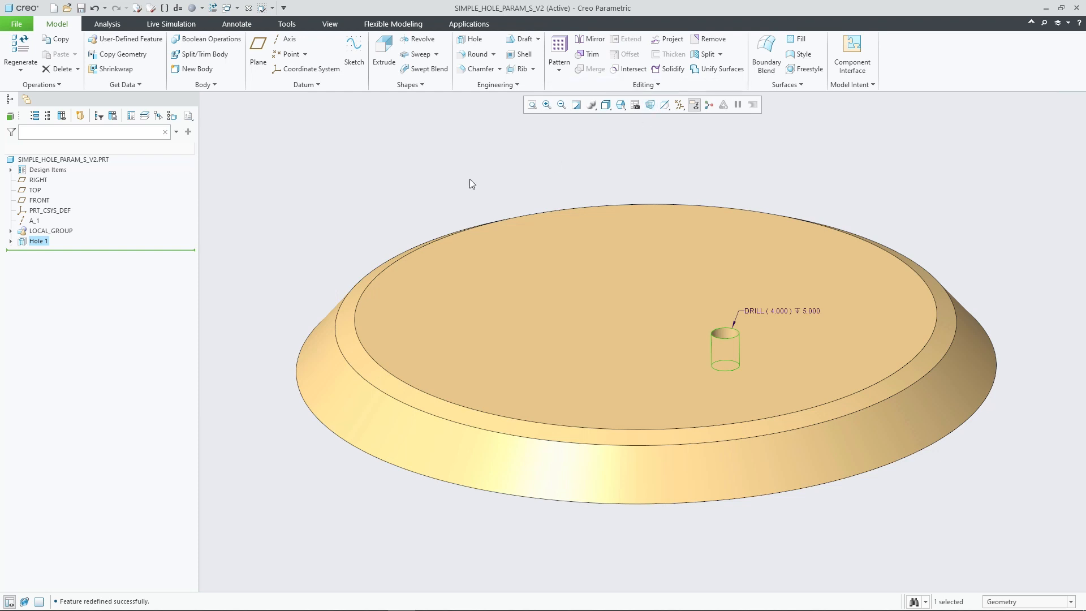
Redefine Hole 1, toggle its parameters off and re-enable the note, completing it for a 24-hole axial pattern
right_click(38, 241)
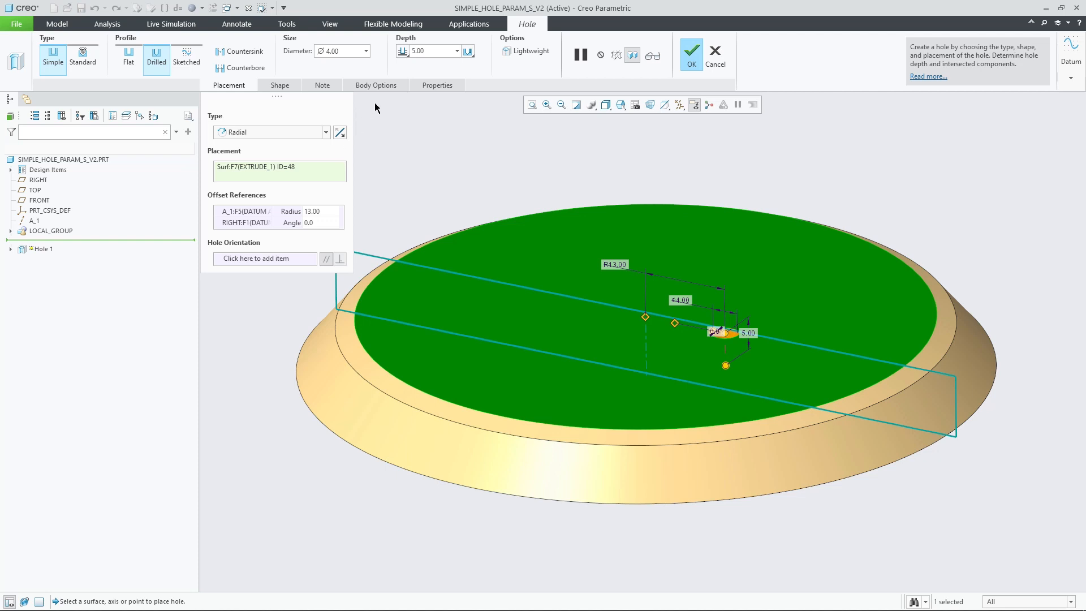
left_click(436, 85)
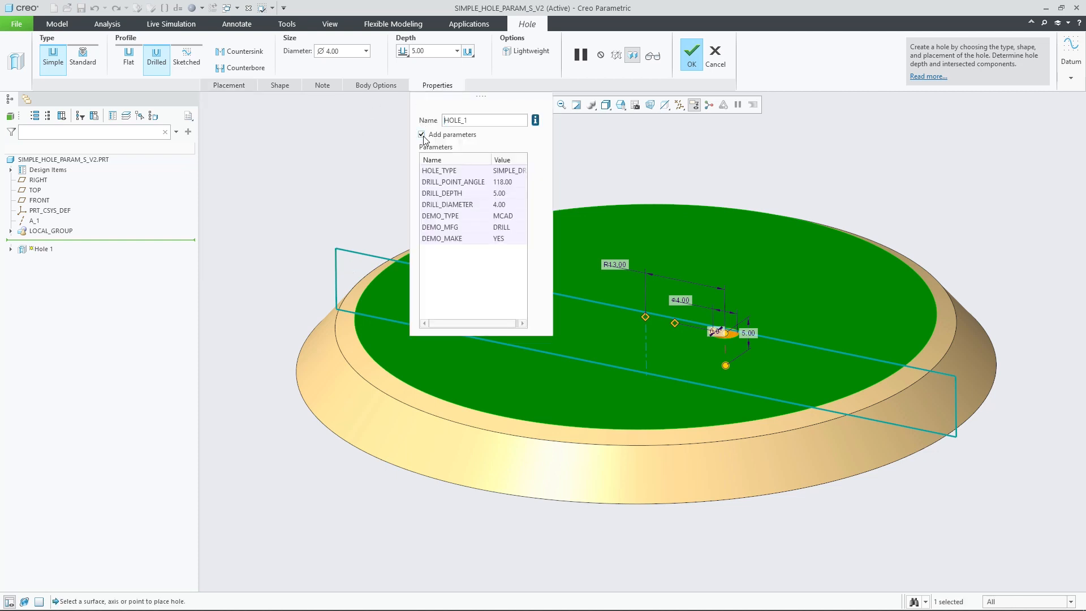
left_click(422, 135)
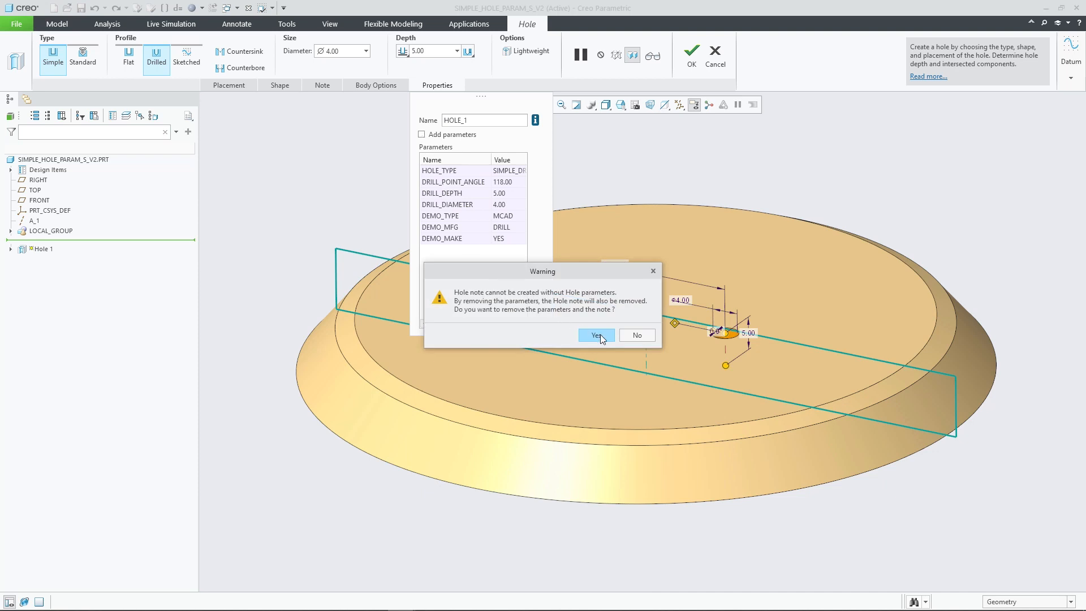
left_click(594, 335)
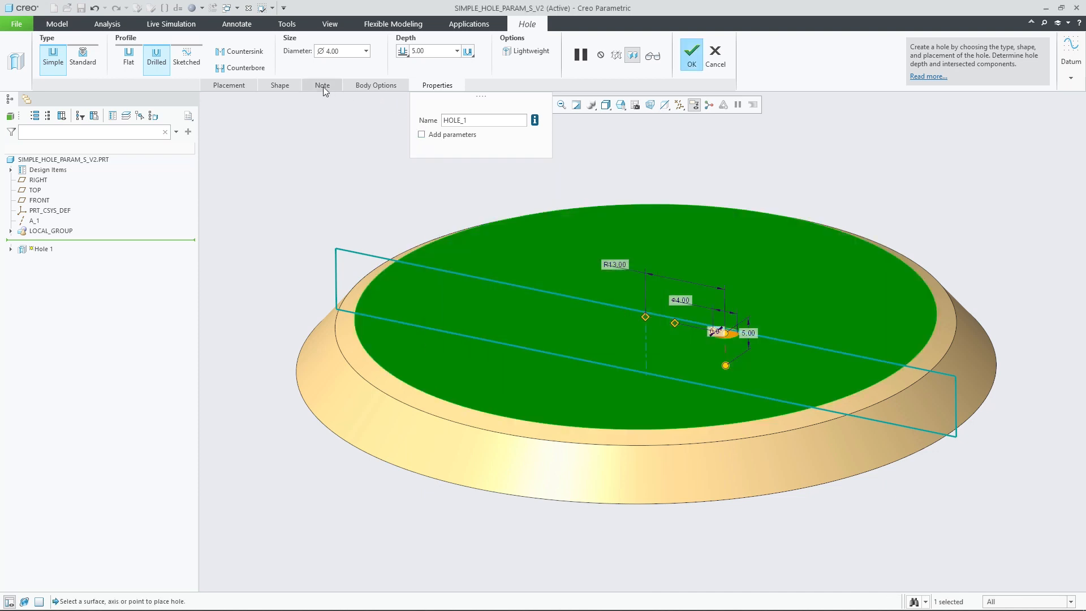
left_click(321, 84)
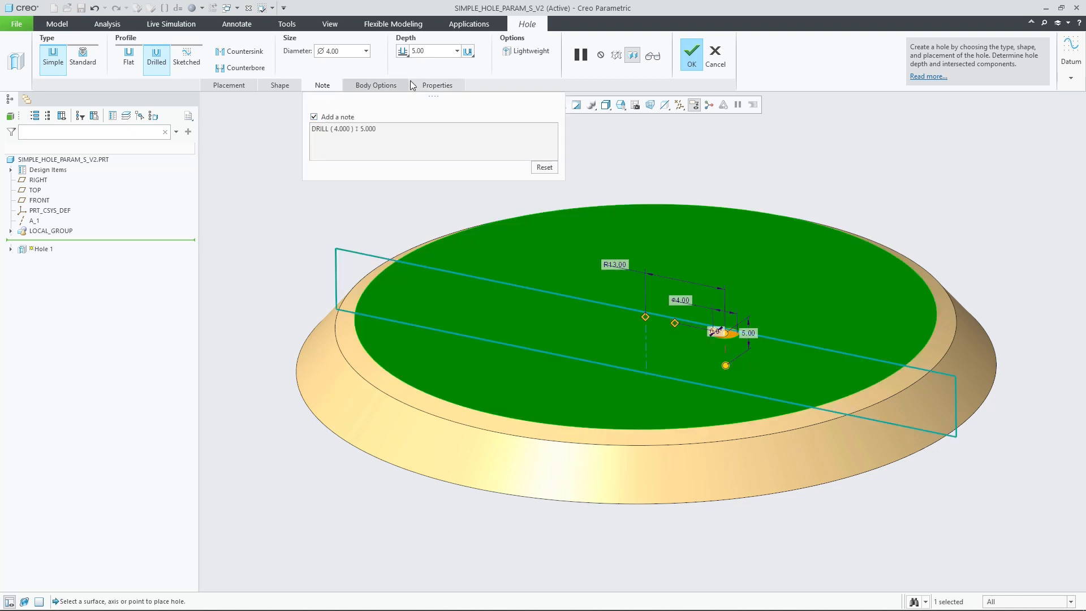
left_click(690, 54)
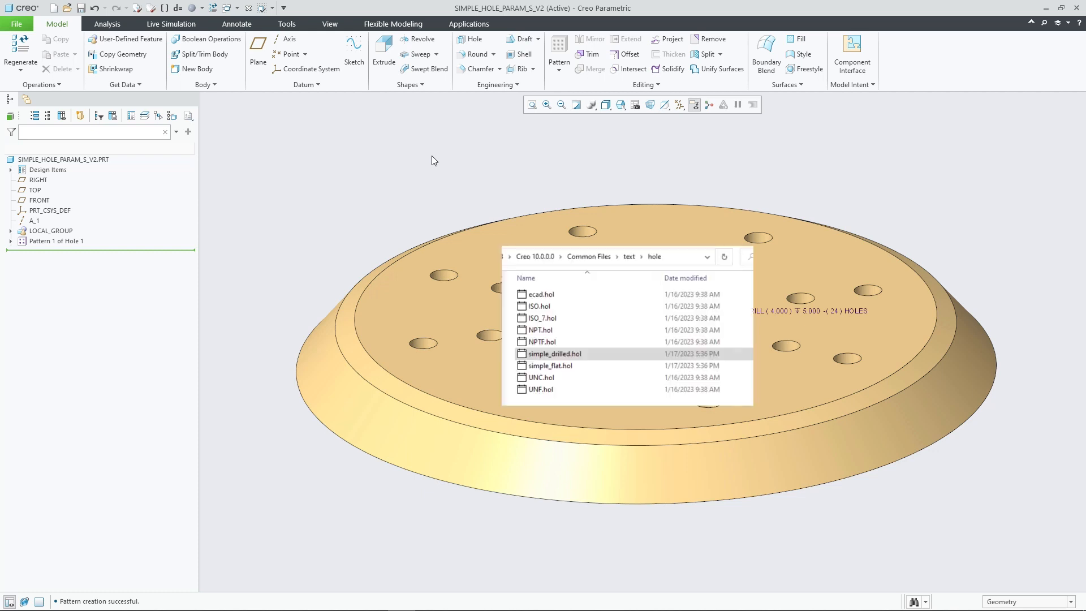
Locate the simple_drilled.hol definition file in Common Files\text\hole
left_click(554, 353)
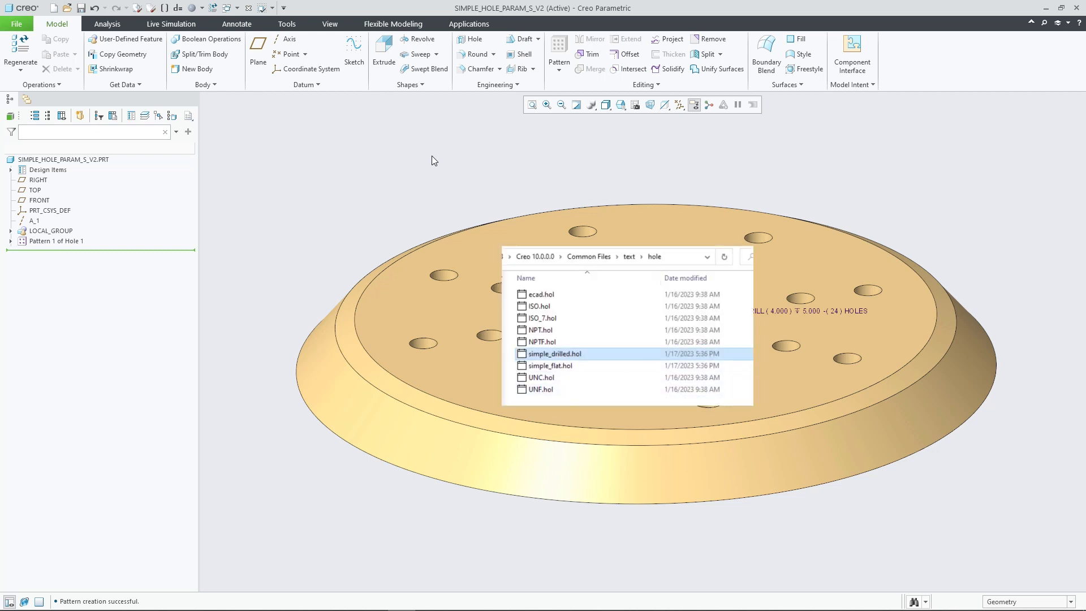
View simple_drilled.hol in Notepad, inspecting its DEMO parameters and callout format rows, then return to the part's File menu
double_click(553, 353)
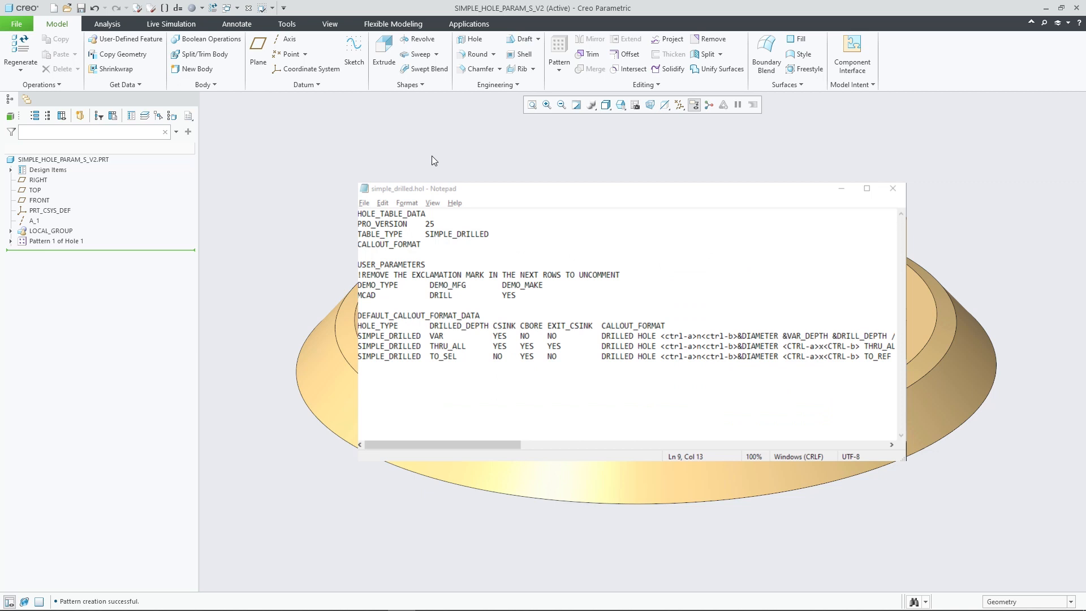
mouse_move(741, 379)
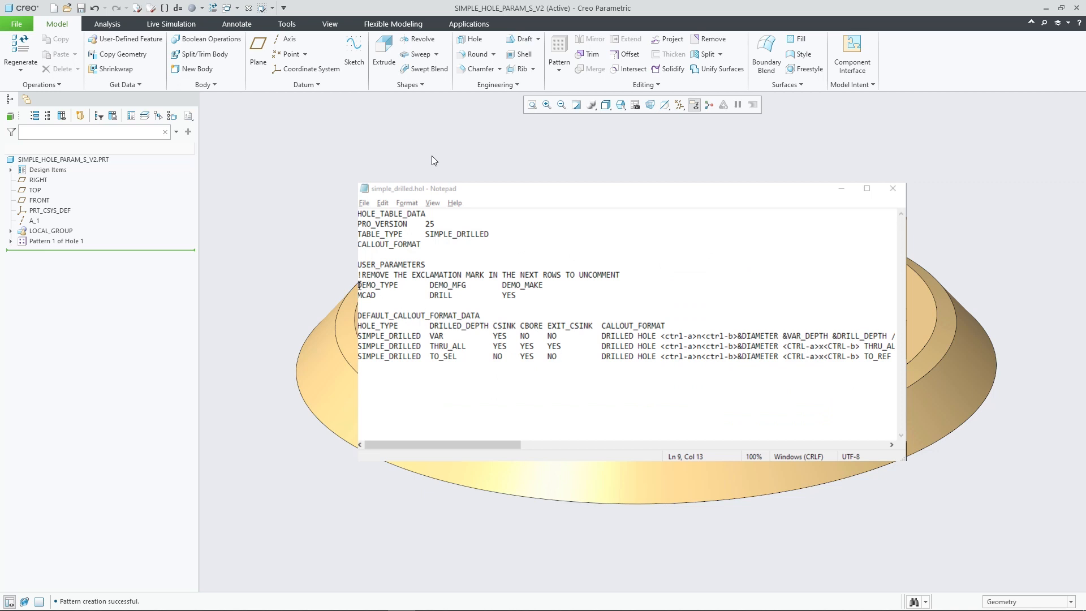
left_click_drag(358, 285, 516, 295)
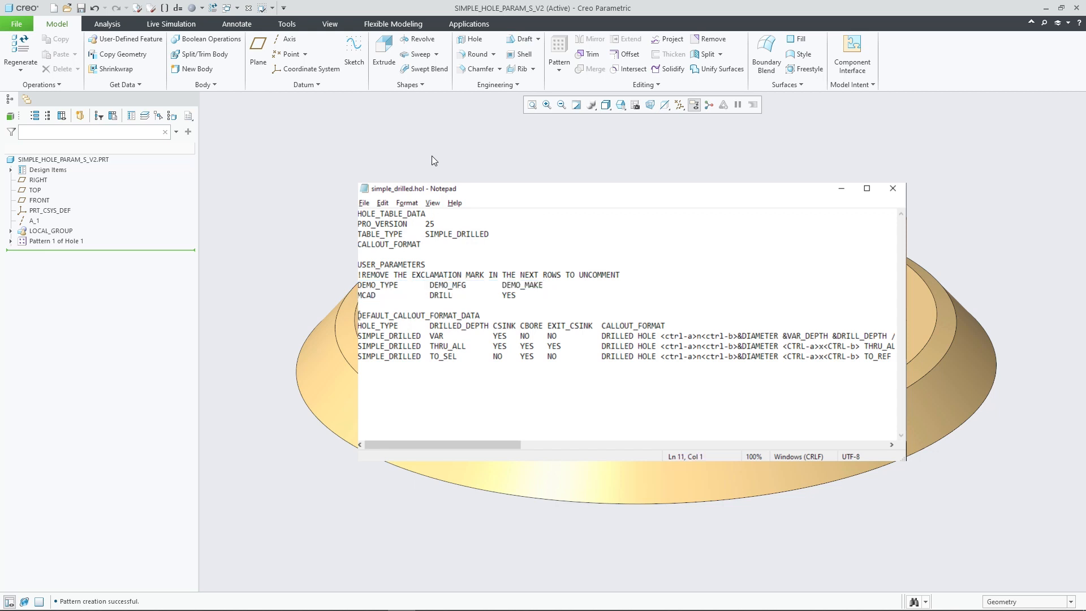
left_click(359, 245)
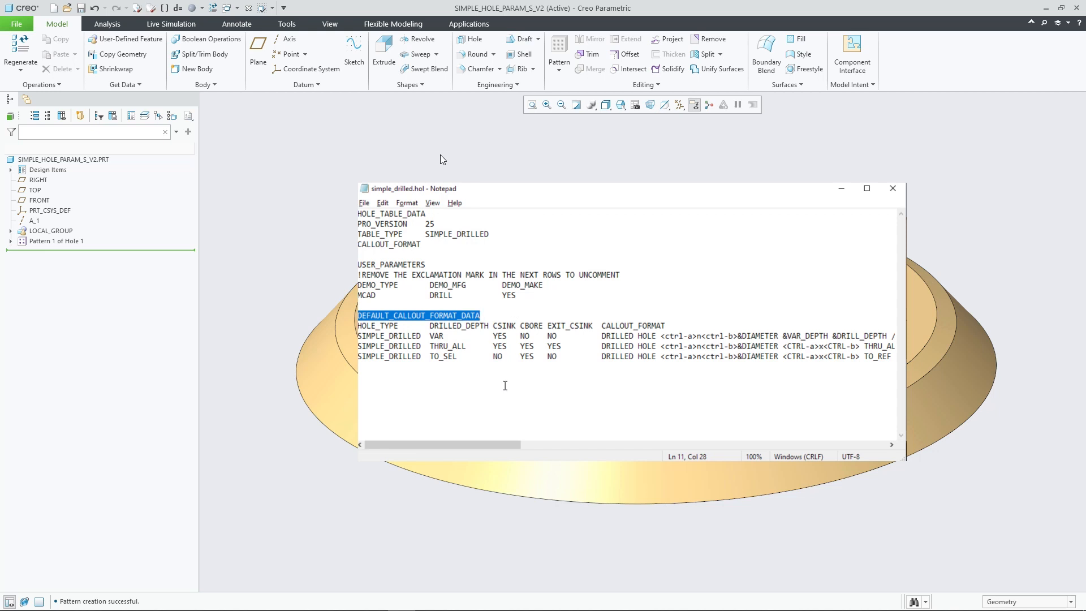
left_click(504, 386)
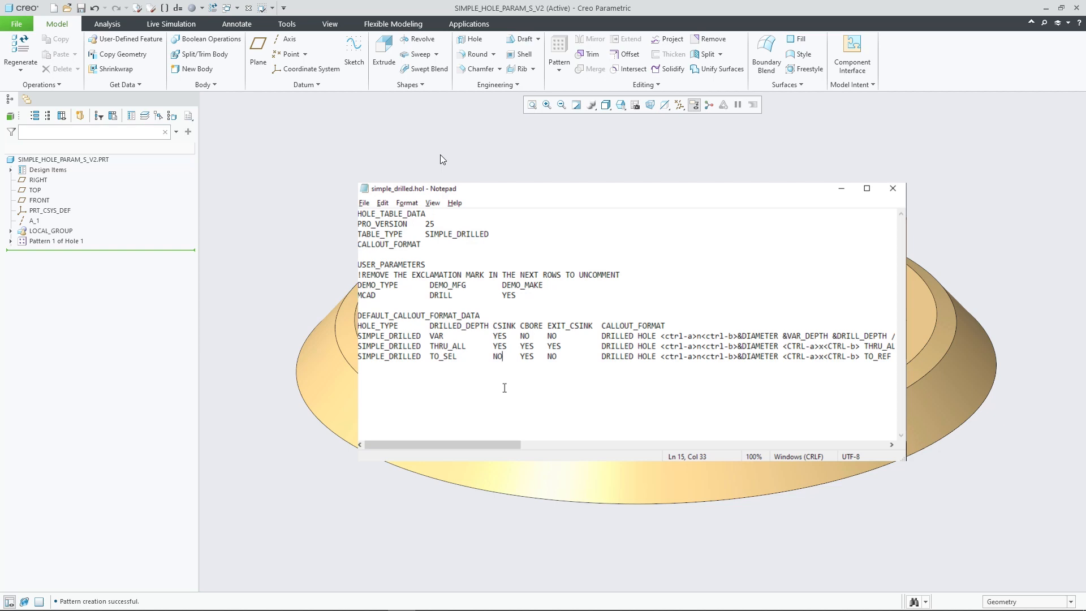
left_click(16, 23)
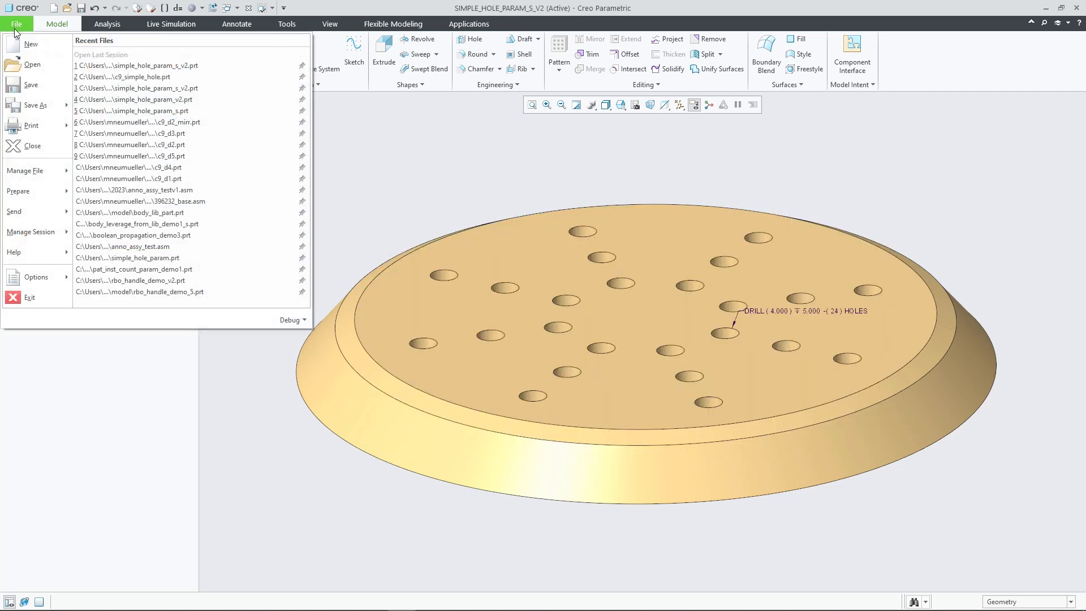
Set config option simple_hole_create_parameters to yes in the Configuration Editor and apply it
left_click(35, 276)
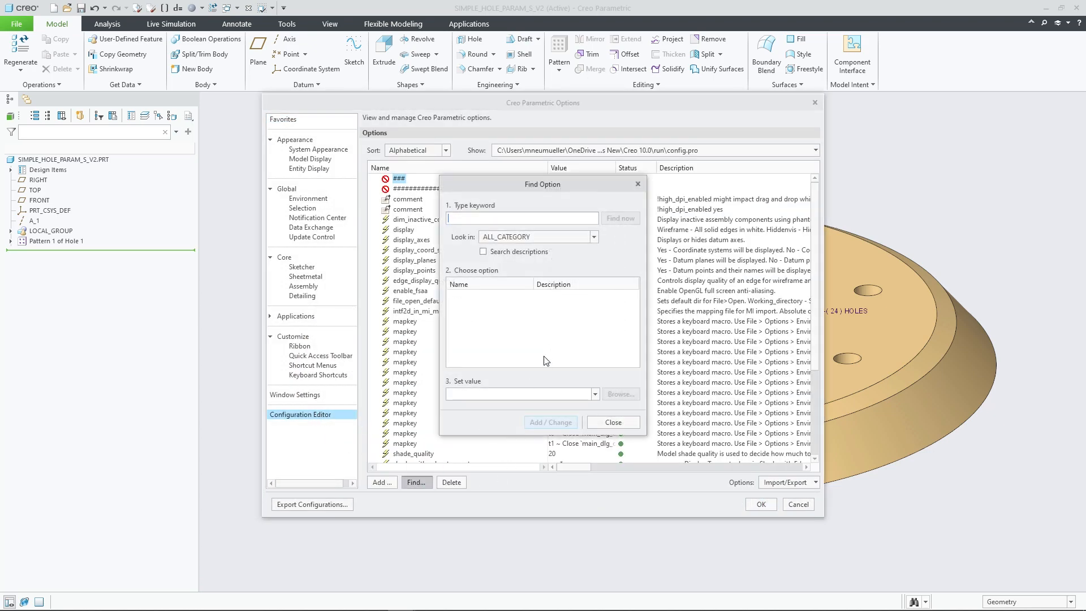
type("simple_hole_create_parameters")
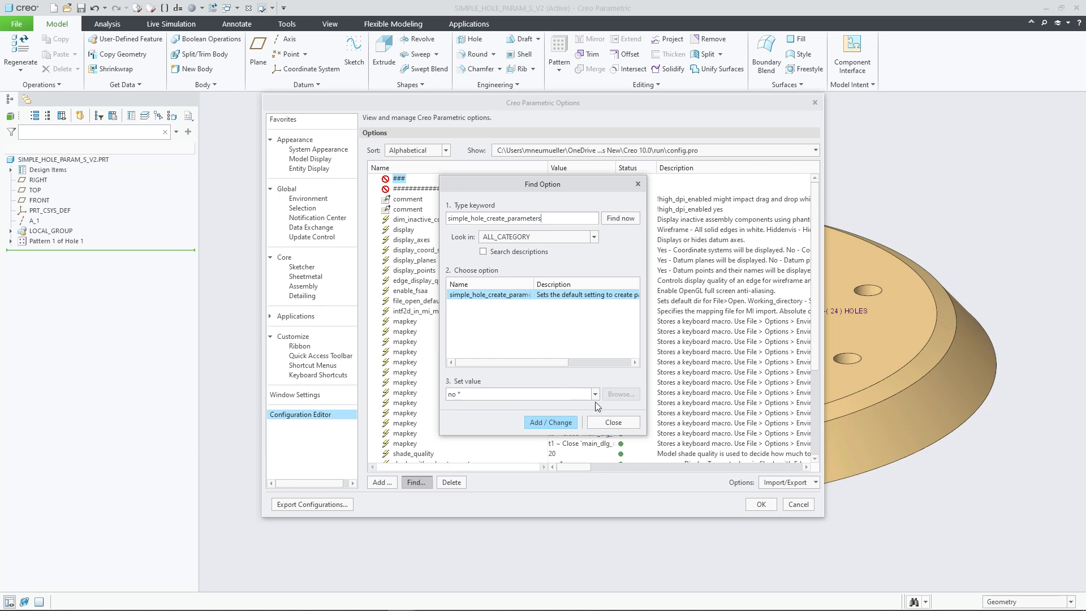
left_click(594, 393)
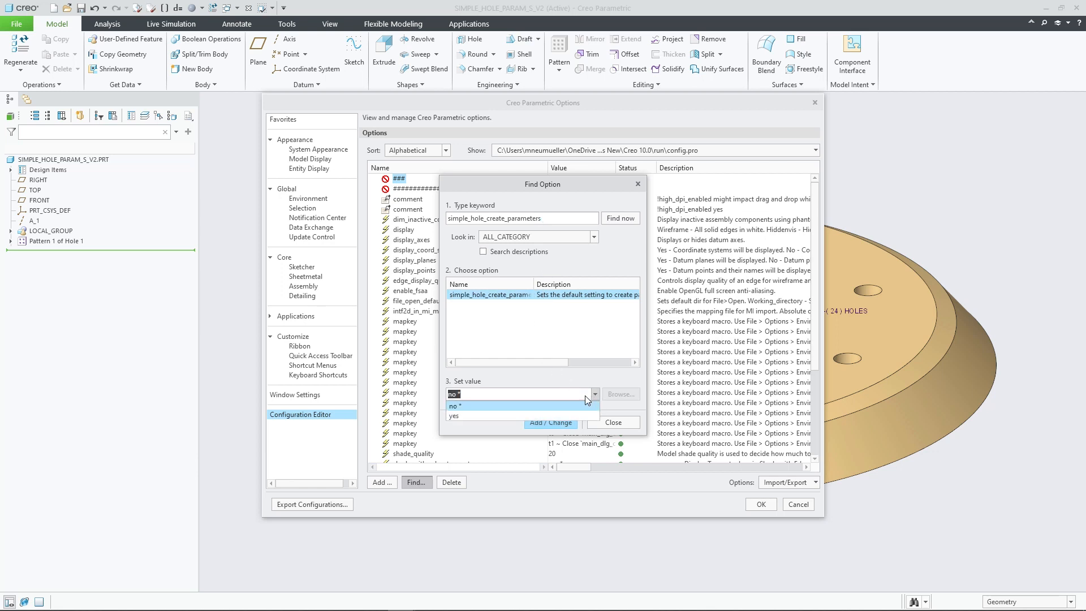
left_click(453, 415)
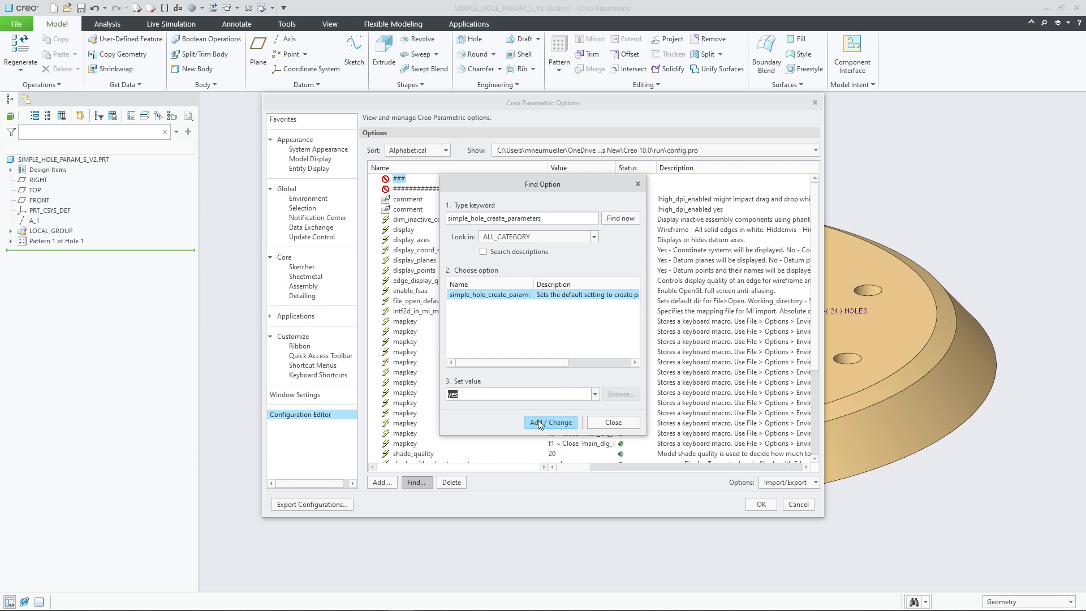
left_click(549, 421)
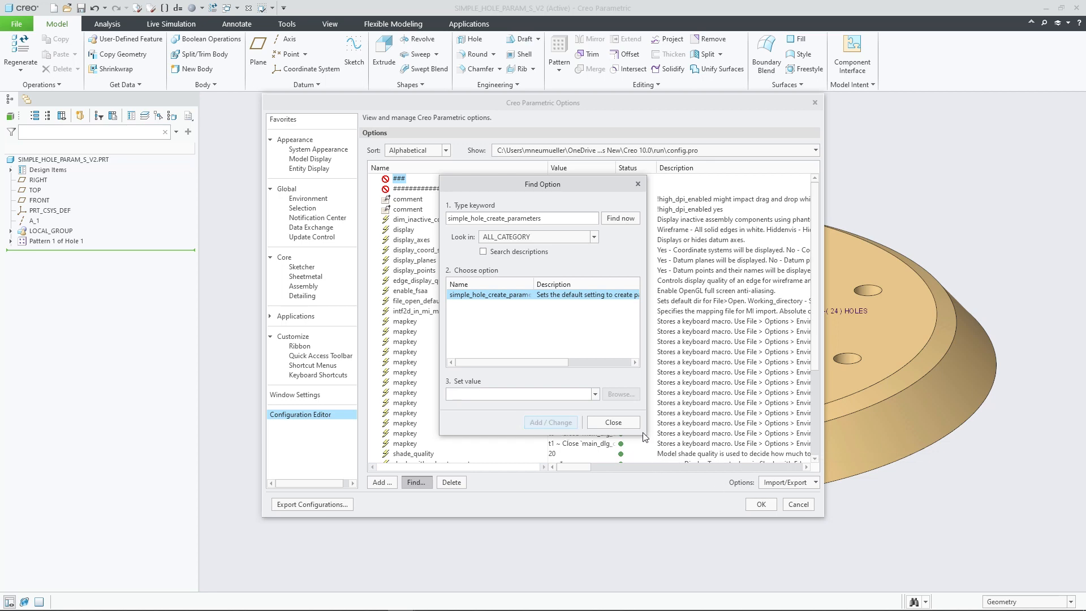
left_click(612, 422)
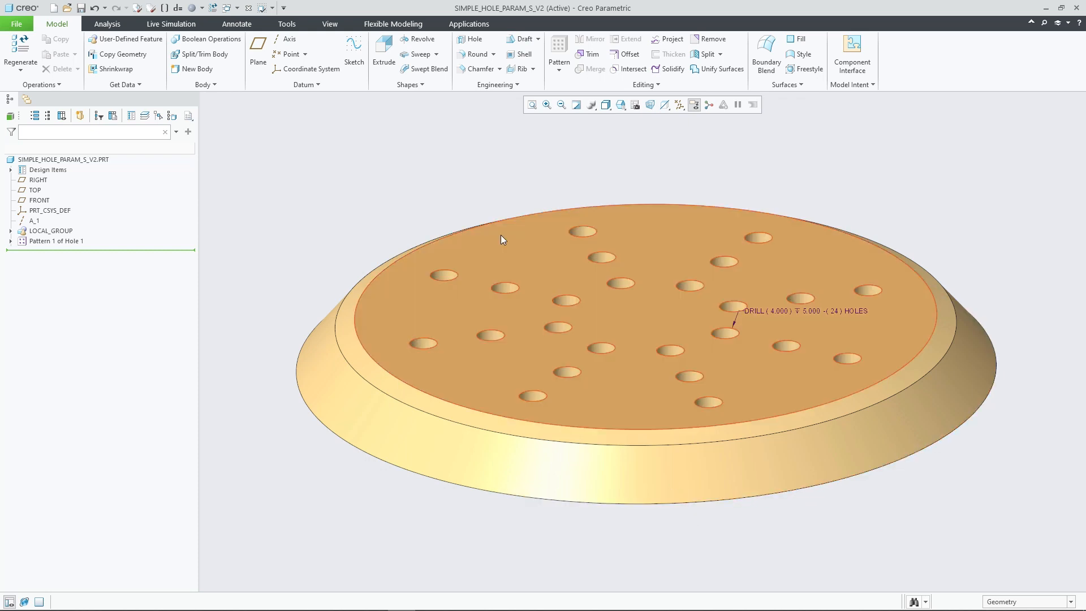
Create a 10.00 diameter coaxial hole on axis A_1 with Through All depth, noted DRILL (10.000) THRU
left_click(473, 38)
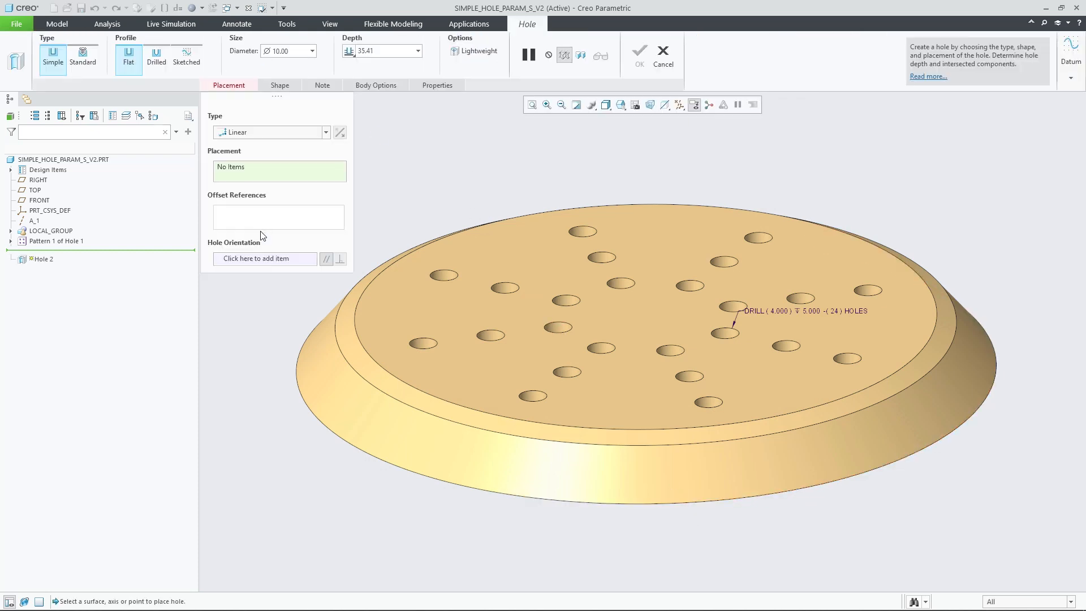
left_click(34, 220)
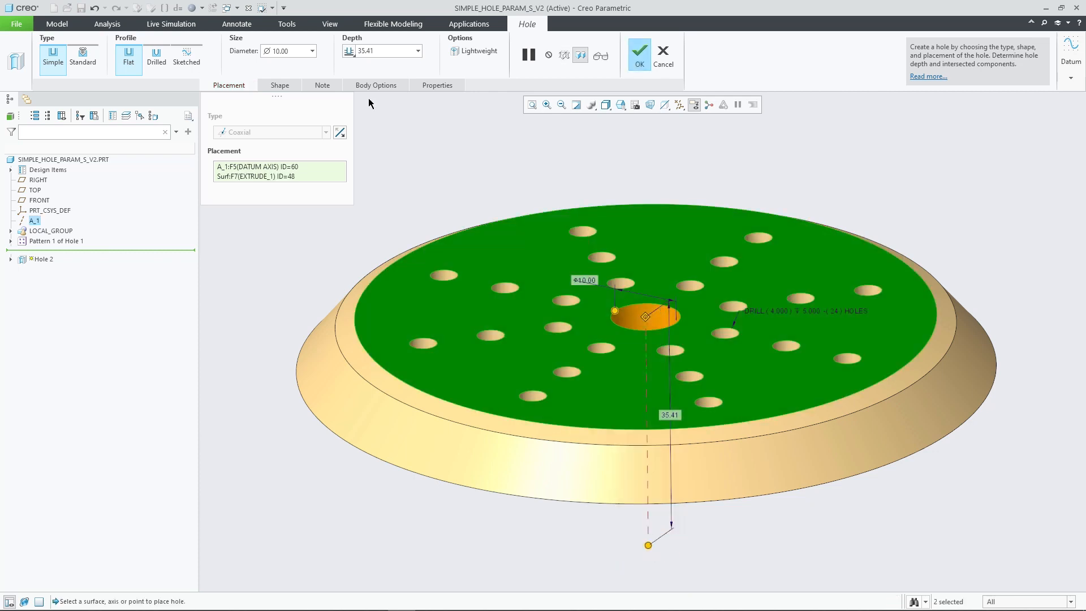
mouse_move(309, 78)
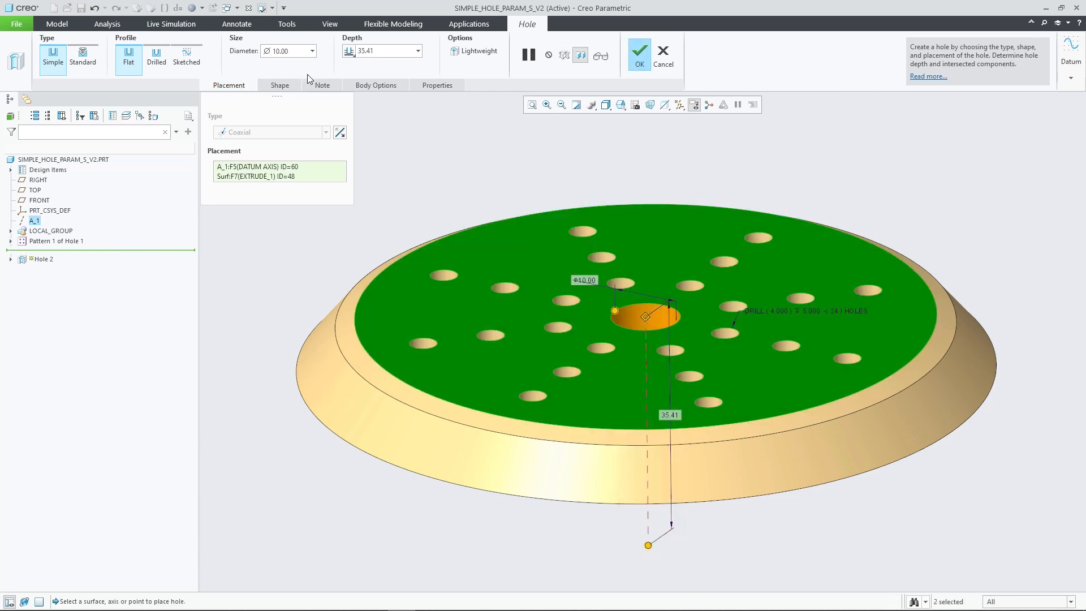
left_click(321, 84)
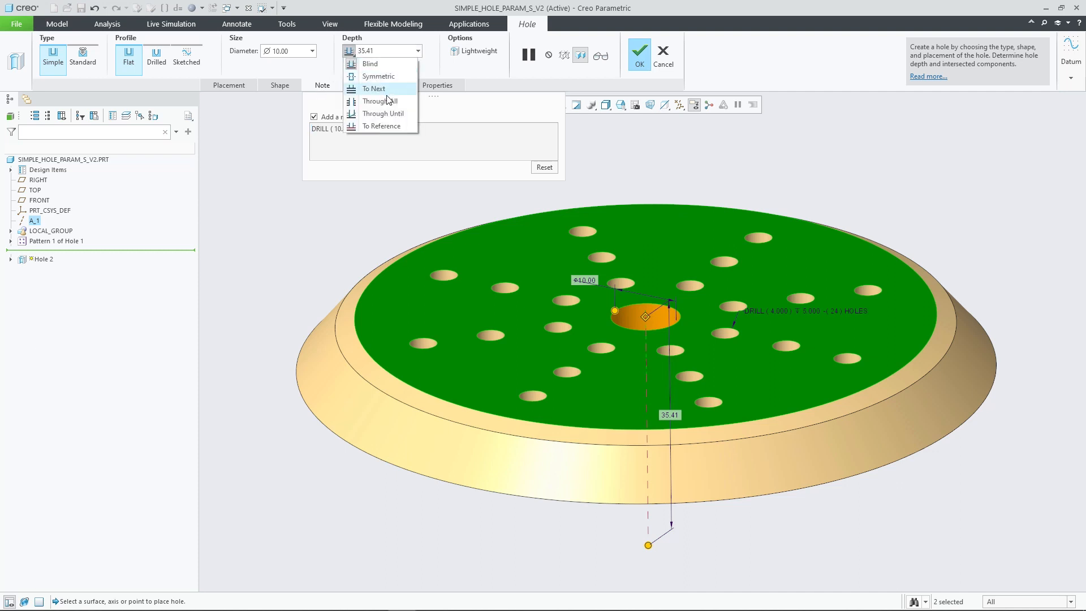
left_click(382, 101)
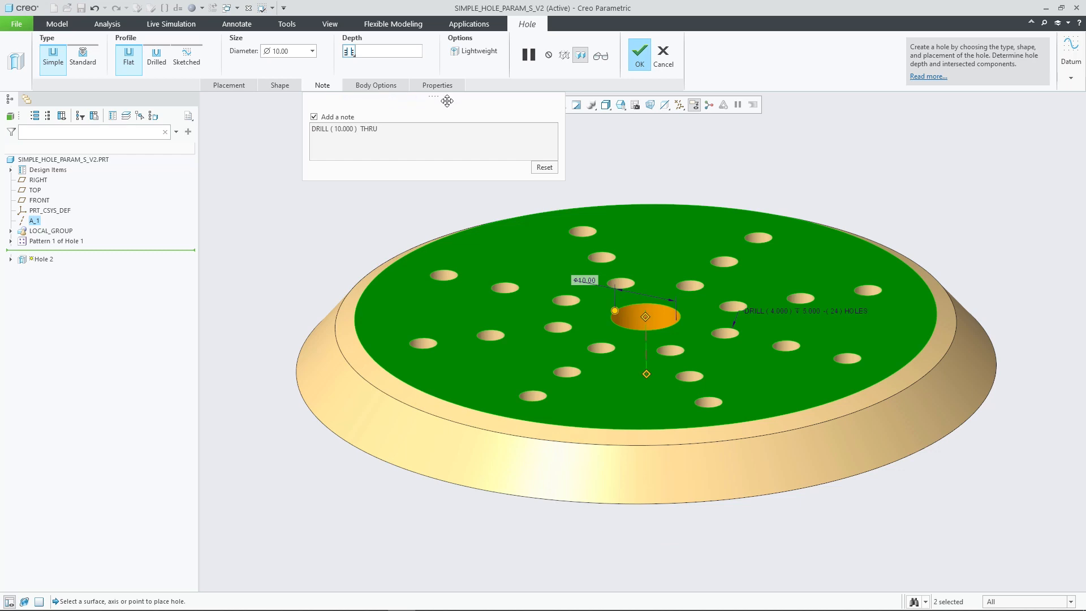